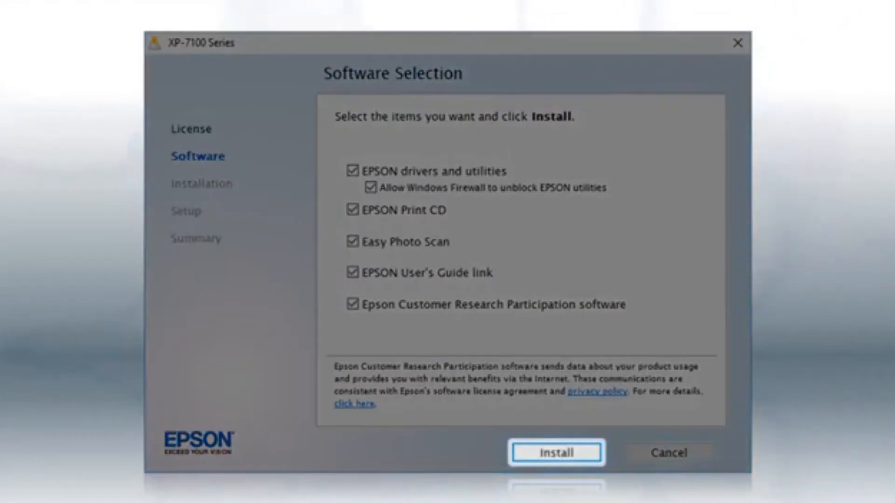
- Install the checked Epson software and choose a wireless connection
{"action": "left_click", "coordinate": [556, 452]}
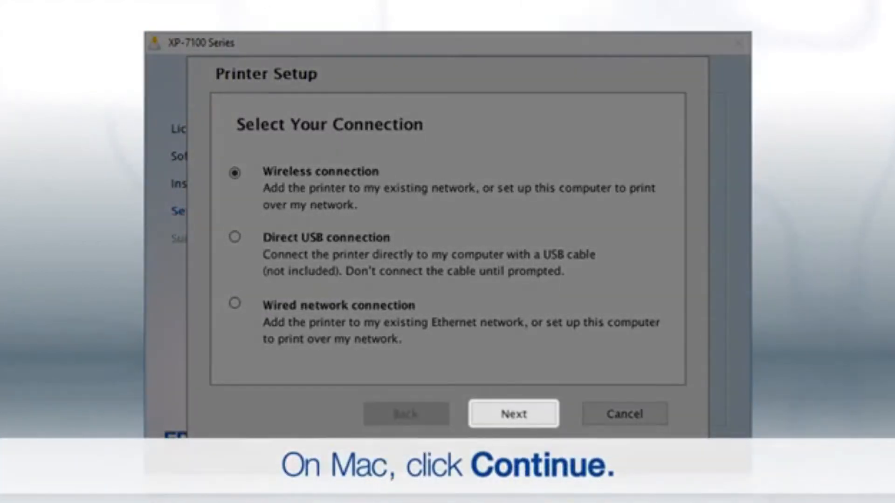
{"action": "left_click", "coordinate": [513, 414]}
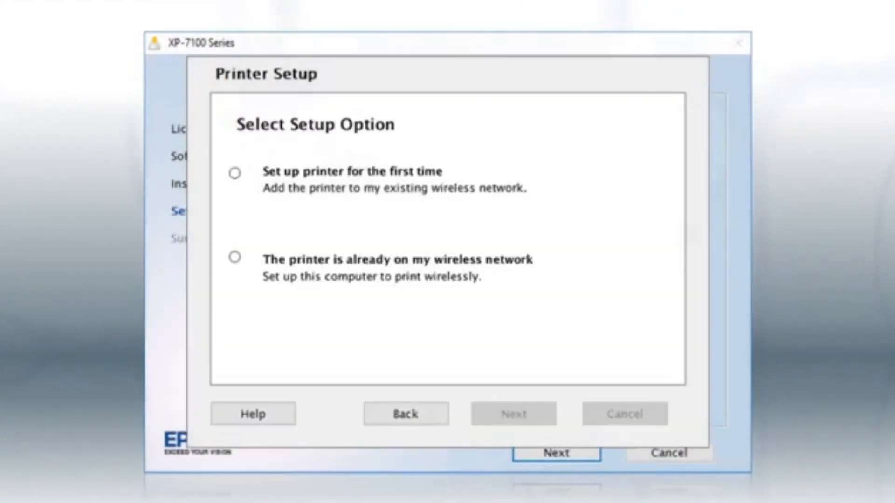
- Choose first-time printer setup, then 'Yes (recommended)' for Wi-Fi Auto Connect
{"action": "left_click", "coordinate": [234, 173]}
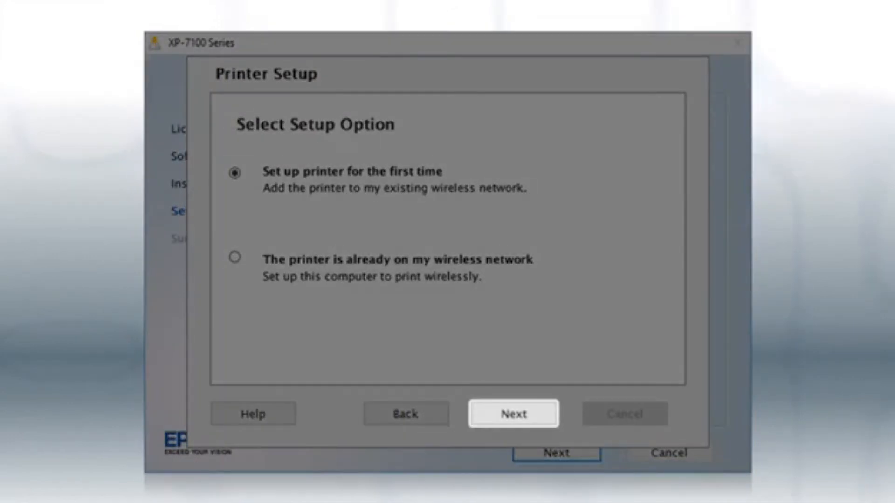
{"action": "left_click", "coordinate": [514, 413]}
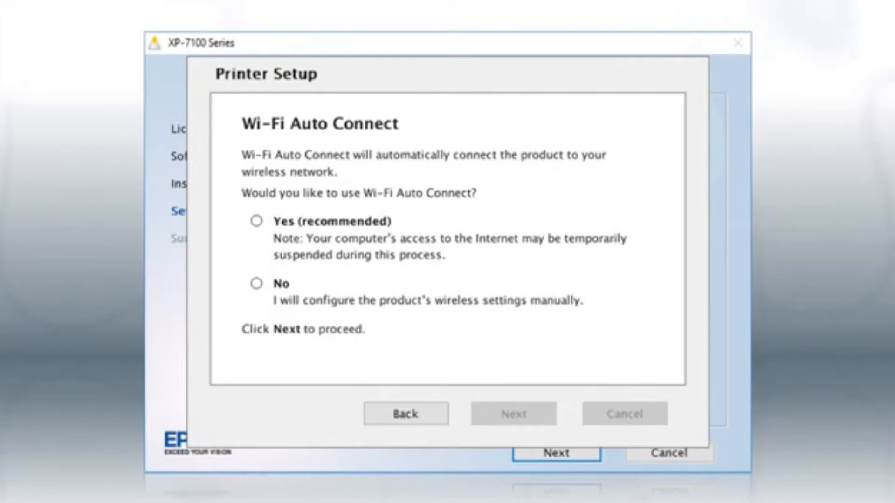
{"action": "left_click", "coordinate": [257, 222]}
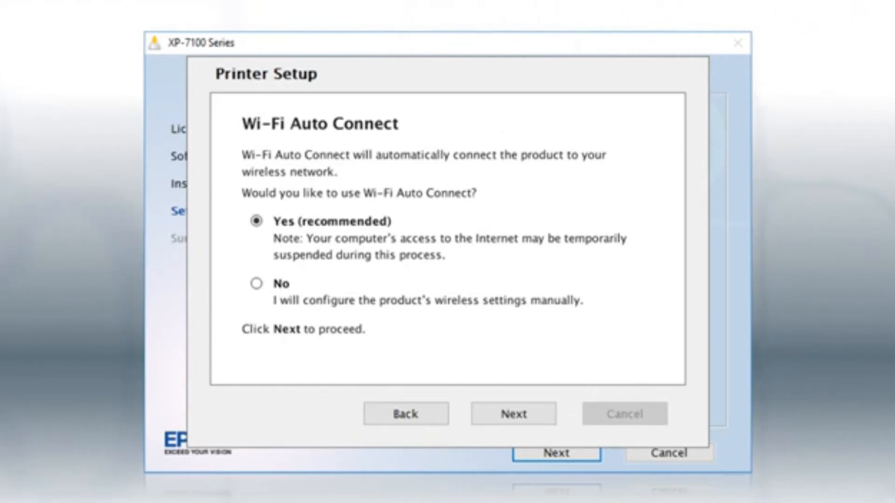
{"action": "left_click", "coordinate": [513, 414]}
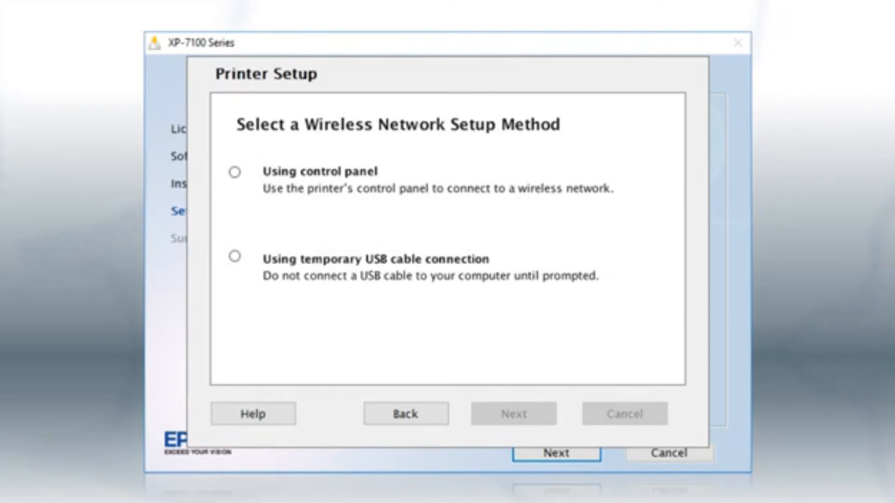
- Pick 'Using control panel' as the wireless setup method
{"action": "left_click", "coordinate": [234, 172]}
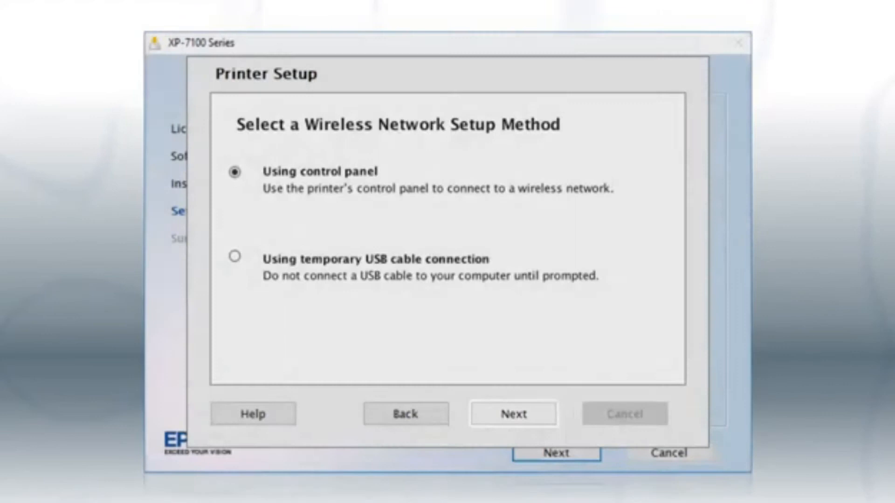
{"action": "left_click", "coordinate": [513, 414]}
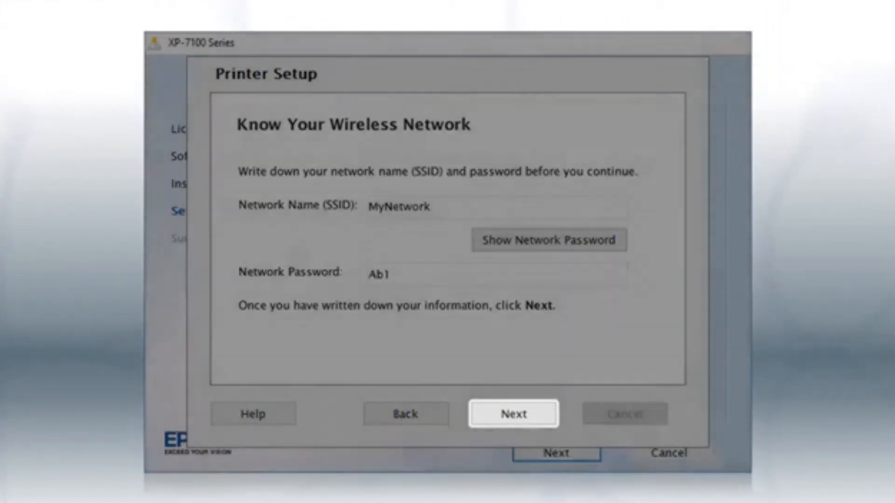
- Start the printer's Wi-Fi Setup Wizard and select MyNetwork as the access point
{"action": "left_click", "coordinate": [512, 413]}
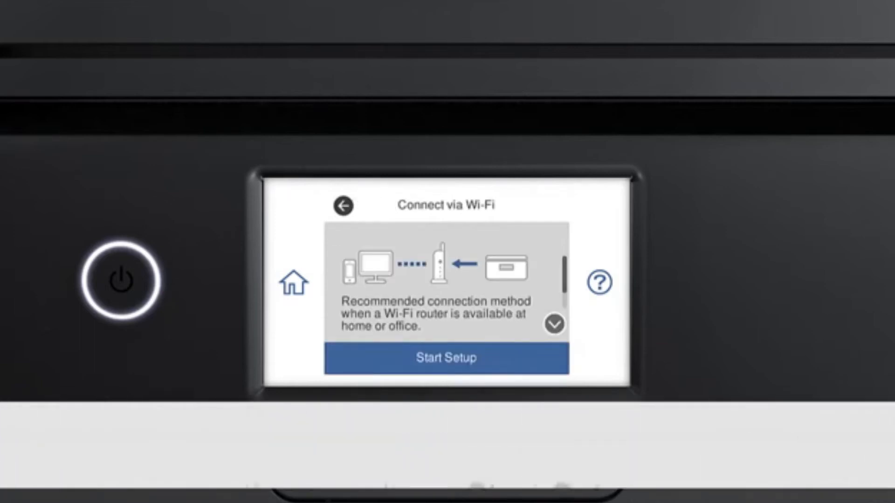
{"action": "left_click", "coordinate": [448, 358]}
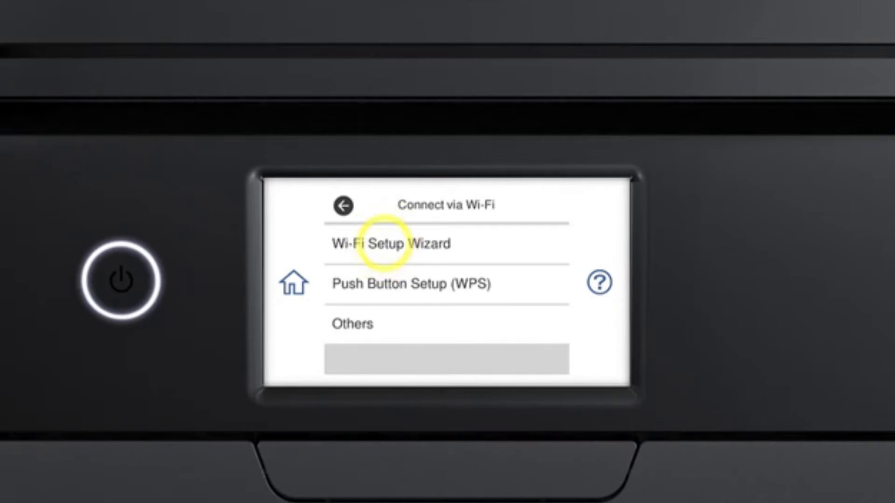
{"action": "left_click", "coordinate": [393, 243]}
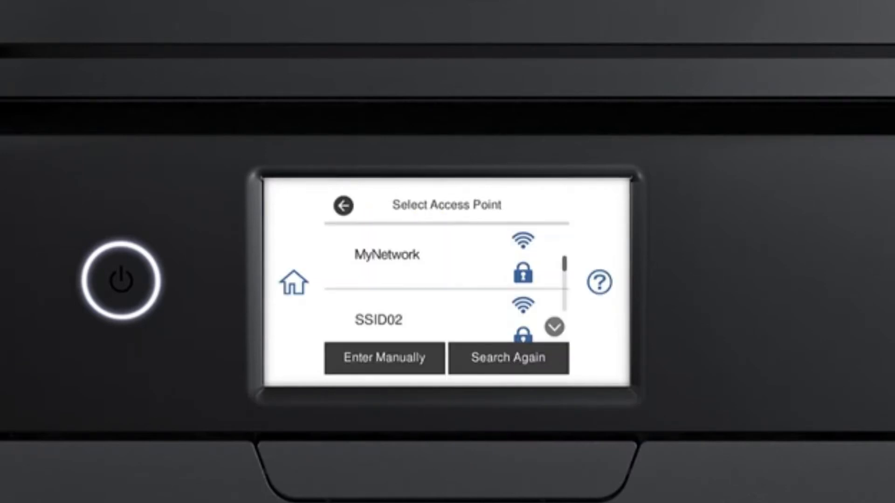
{"action": "left_click", "coordinate": [384, 358]}
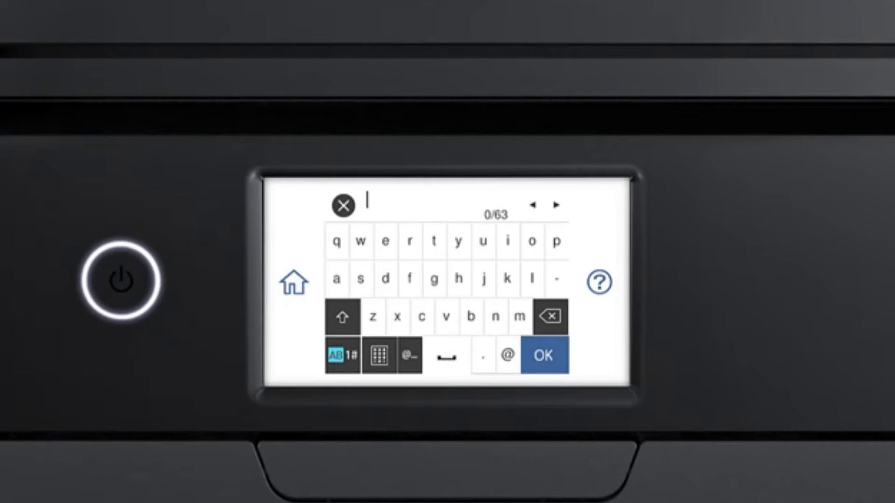
{"action": "left_click", "coordinate": [341, 278]}
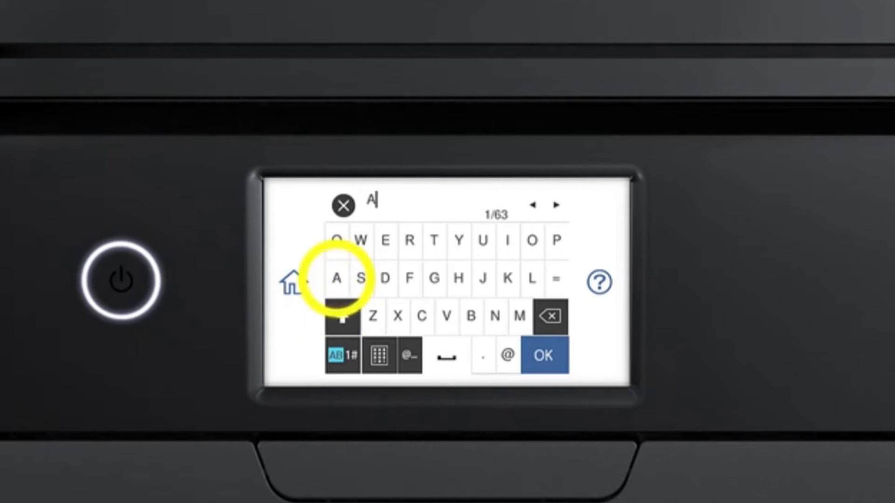
{"action": "left_click", "coordinate": [342, 316]}
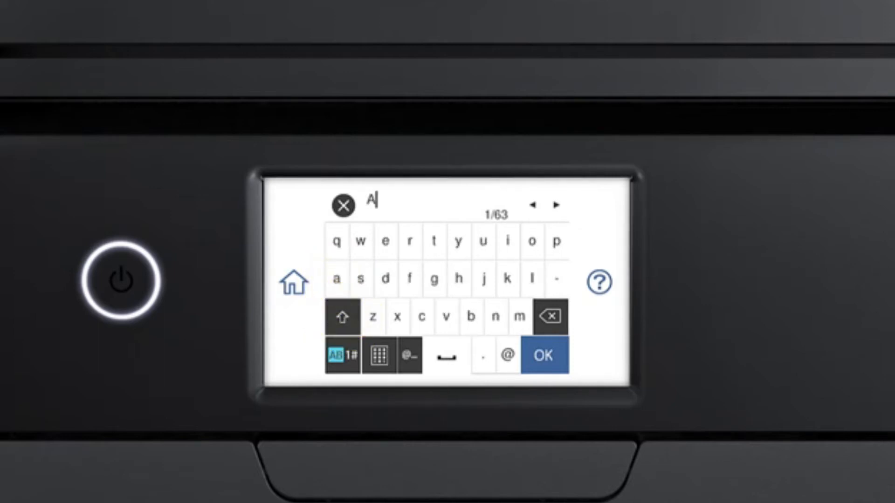
{"action": "left_click", "coordinate": [470, 316]}
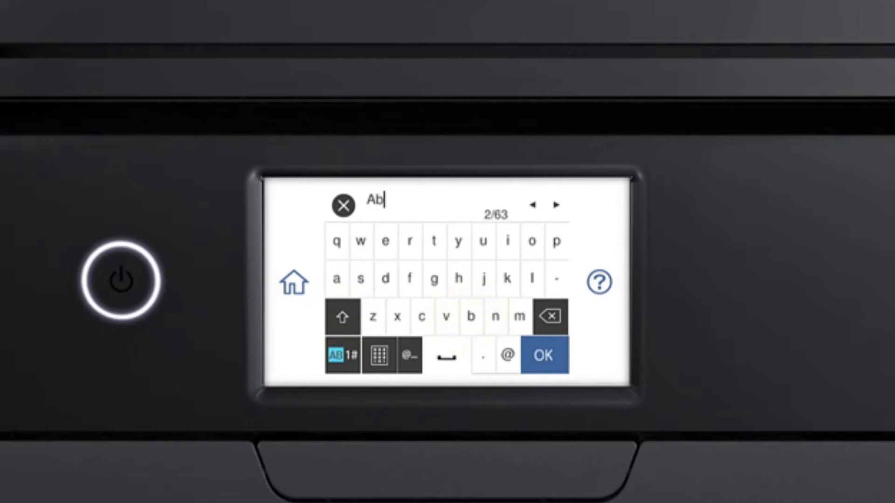
{"action": "left_click", "coordinate": [343, 356]}
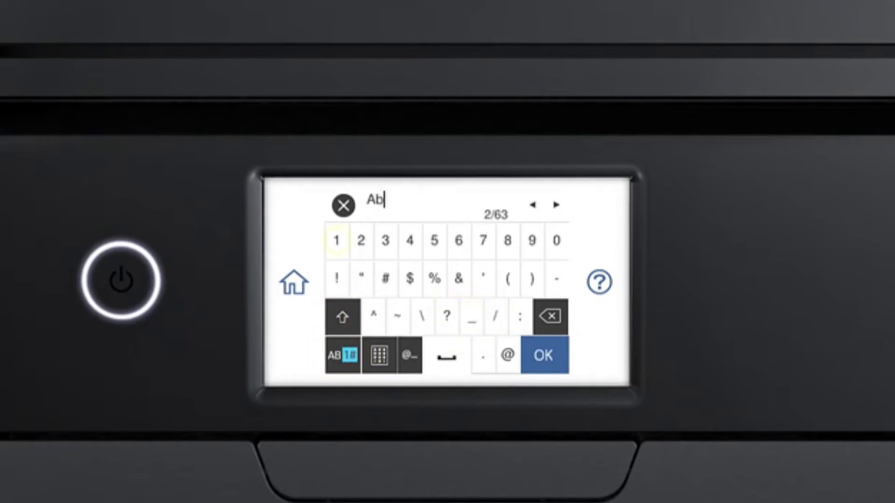
{"action": "left_click", "coordinate": [339, 240]}
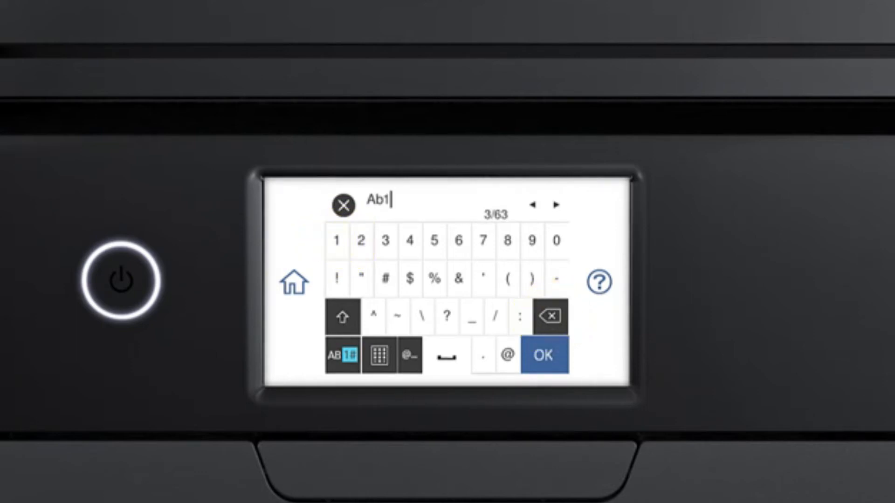
- Remove the stray space, confirm Ab1, and start connecting to MyNetwork
{"action": "left_click", "coordinate": [448, 356]}
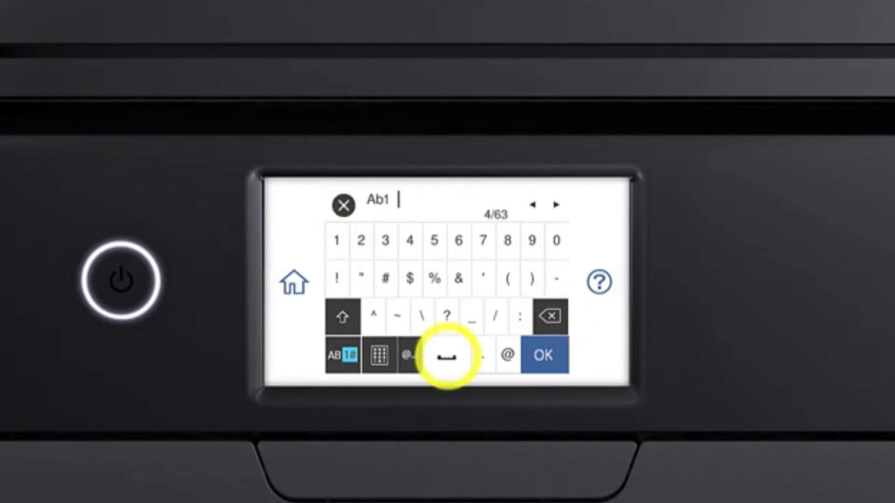
{"action": "left_click", "coordinate": [552, 316]}
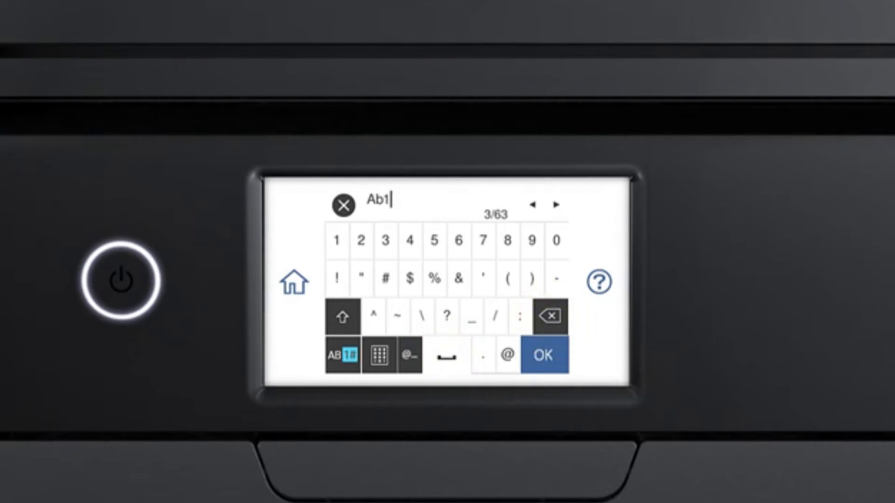
{"action": "left_click", "coordinate": [543, 355]}
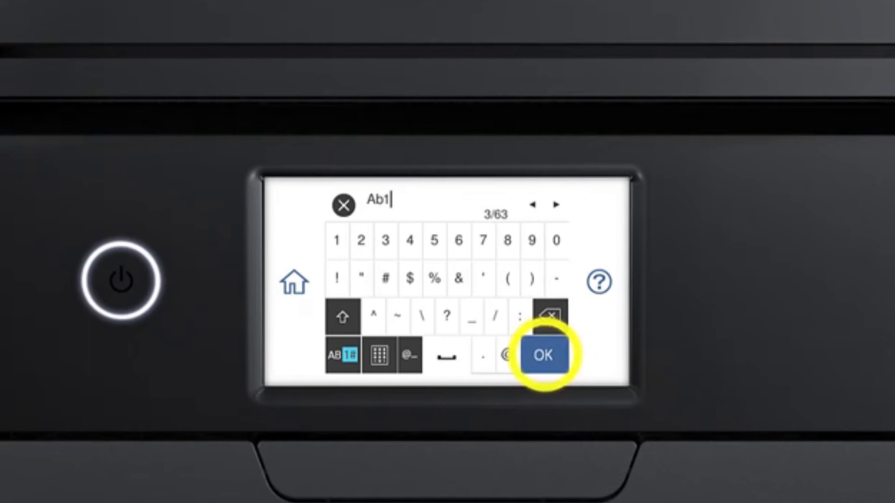
{"action": "left_click", "coordinate": [544, 355]}
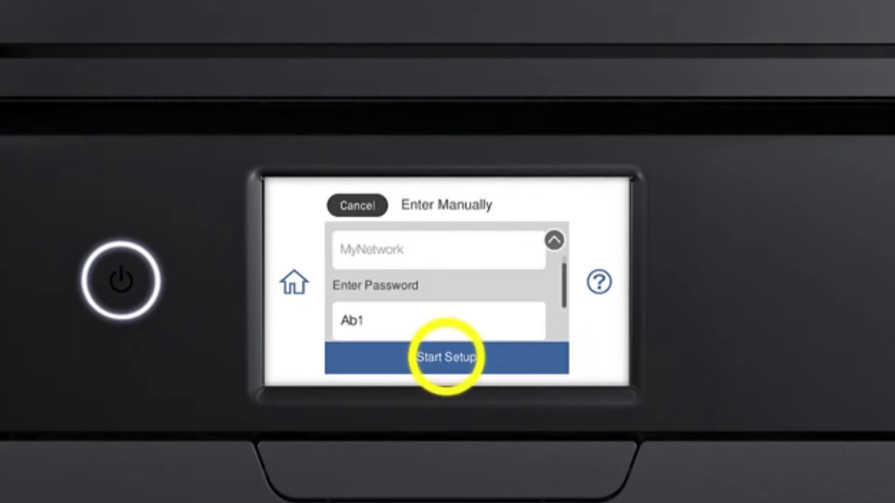
{"action": "left_click", "coordinate": [447, 357]}
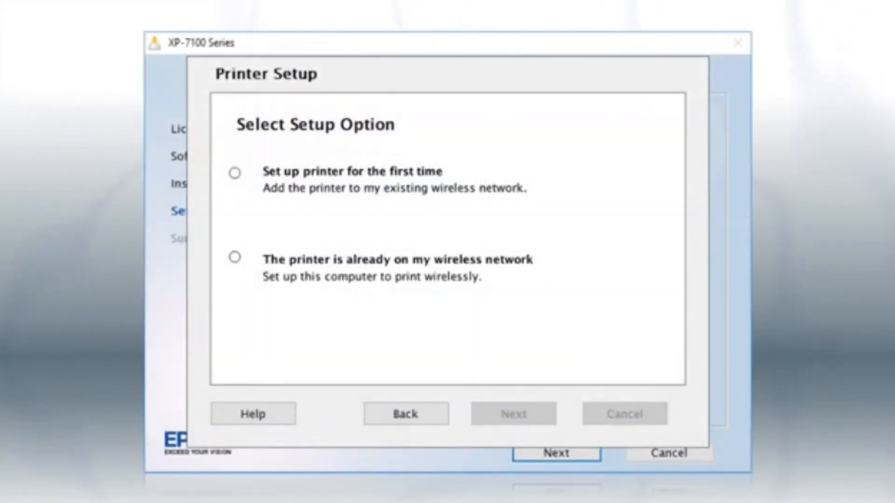
- In the installer, select 'The printer is already on my wireless network'
{"action": "left_click", "coordinate": [235, 257]}
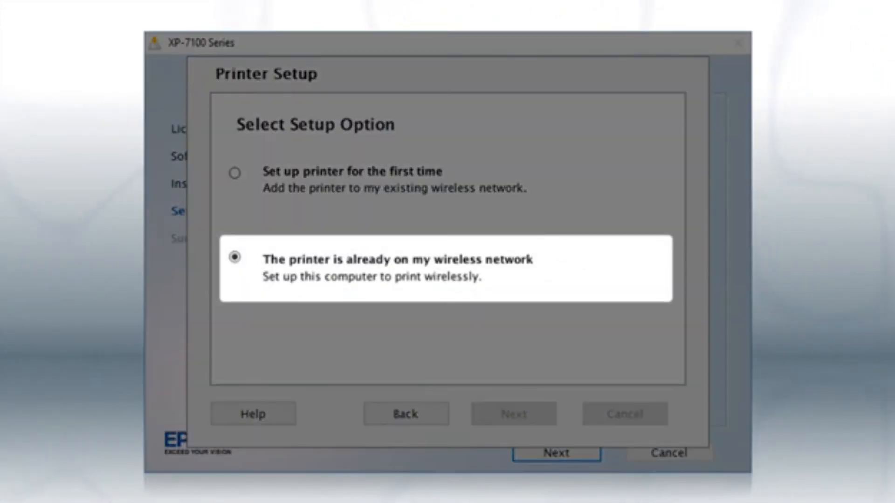